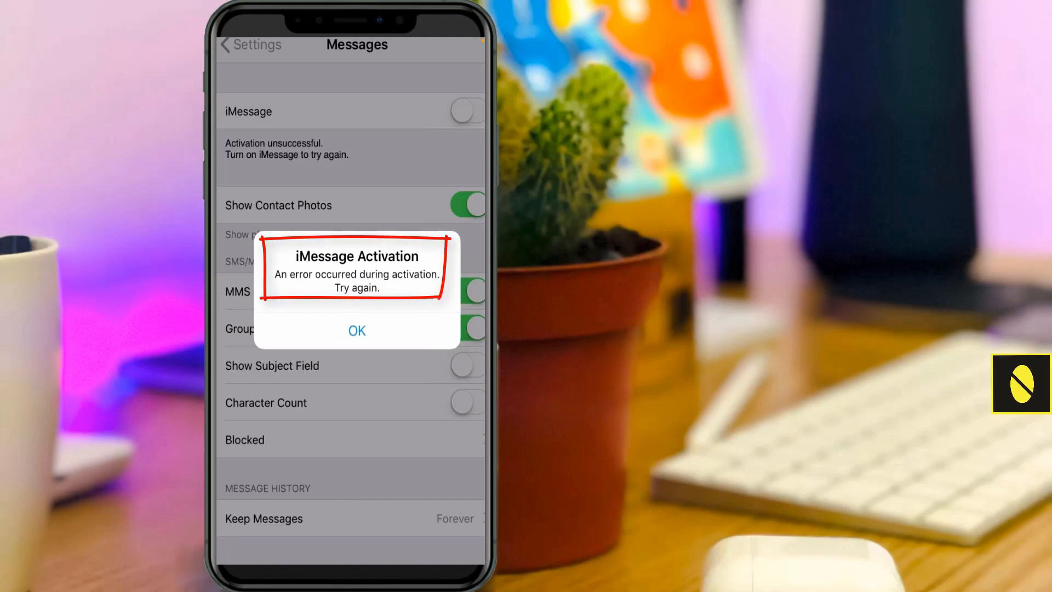
# - Dismiss the iMessage Activation error alert with OK
pyautogui.click(356, 330)
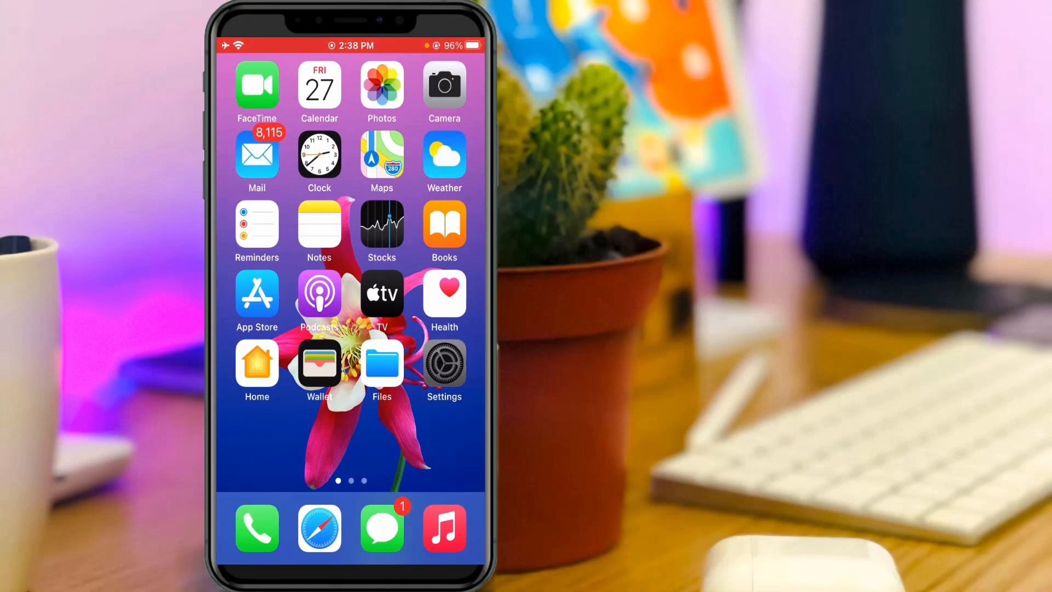
# - Visit the Apple ID account page, cancel the Find My iPhone password prompt, and find Sign Out greyed out
pyautogui.click(443, 366)
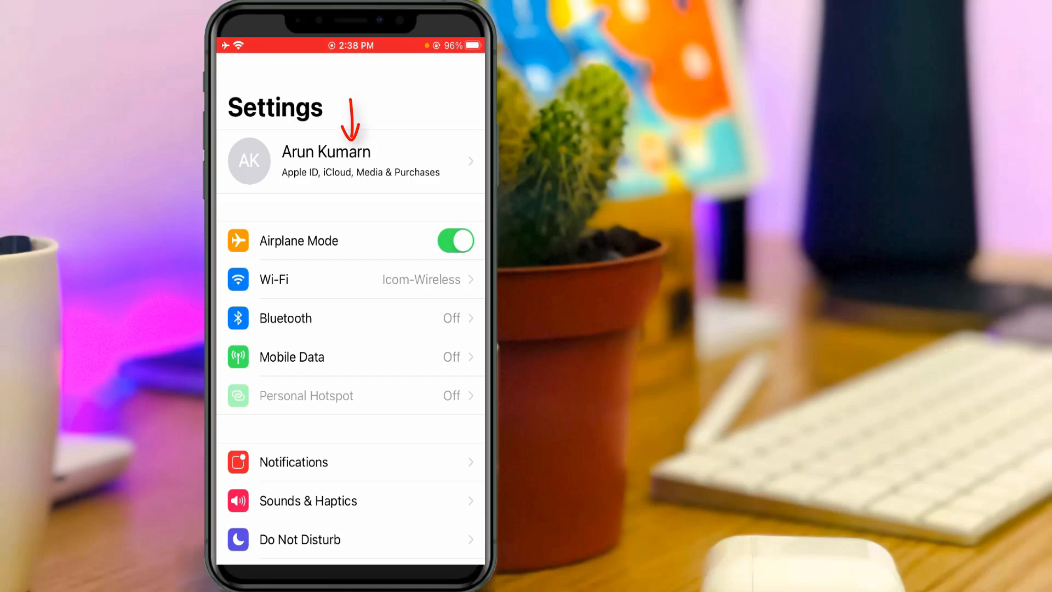
pyautogui.click(351, 160)
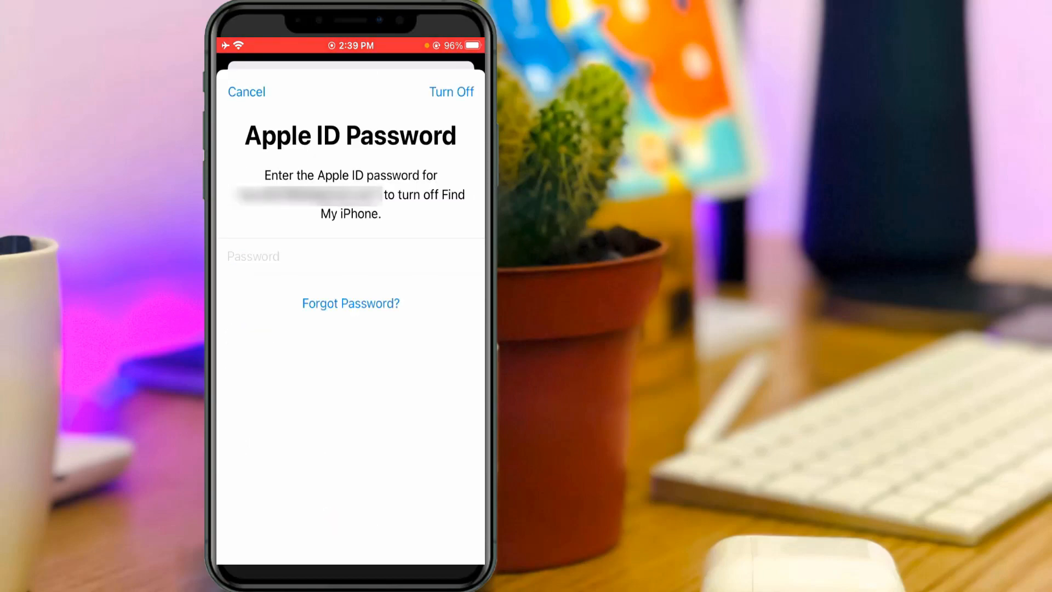
pyautogui.click(247, 92)
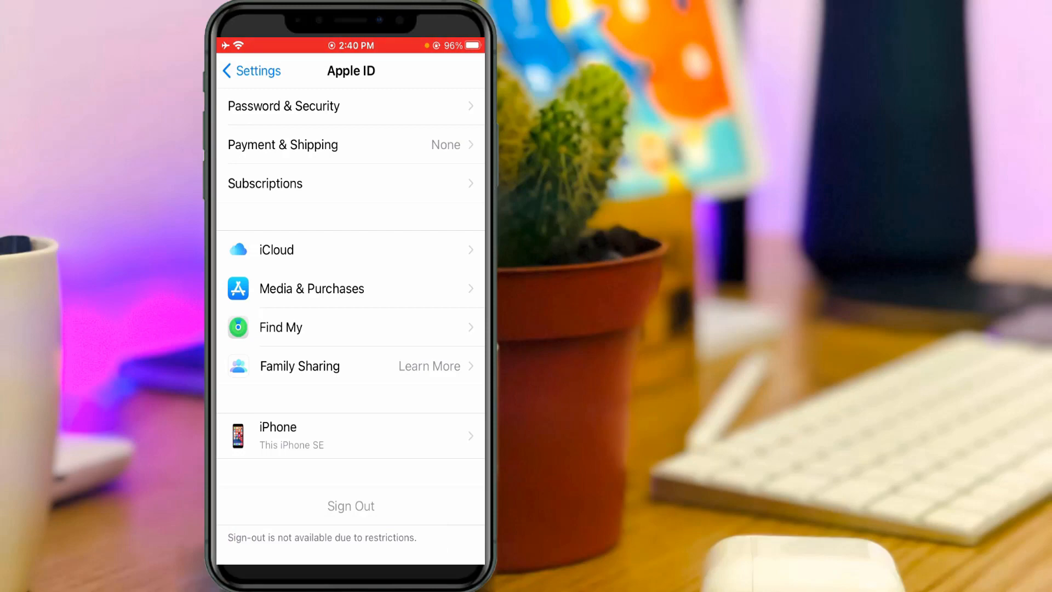
pyautogui.click(249, 70)
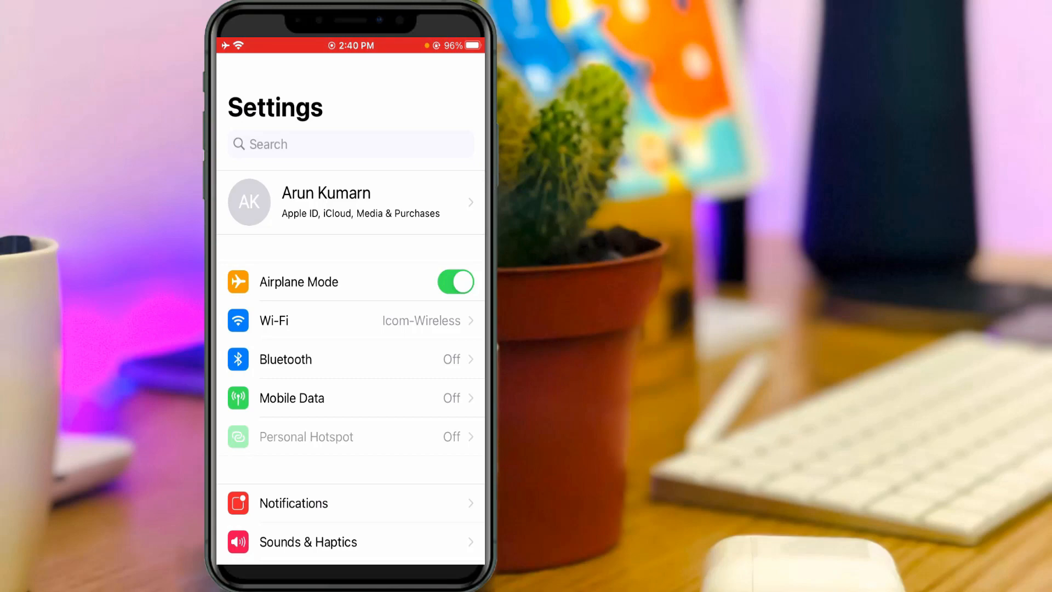
# - Turn off Screen Time and confirm, then return to the main settings list
pyautogui.scroll(-3)
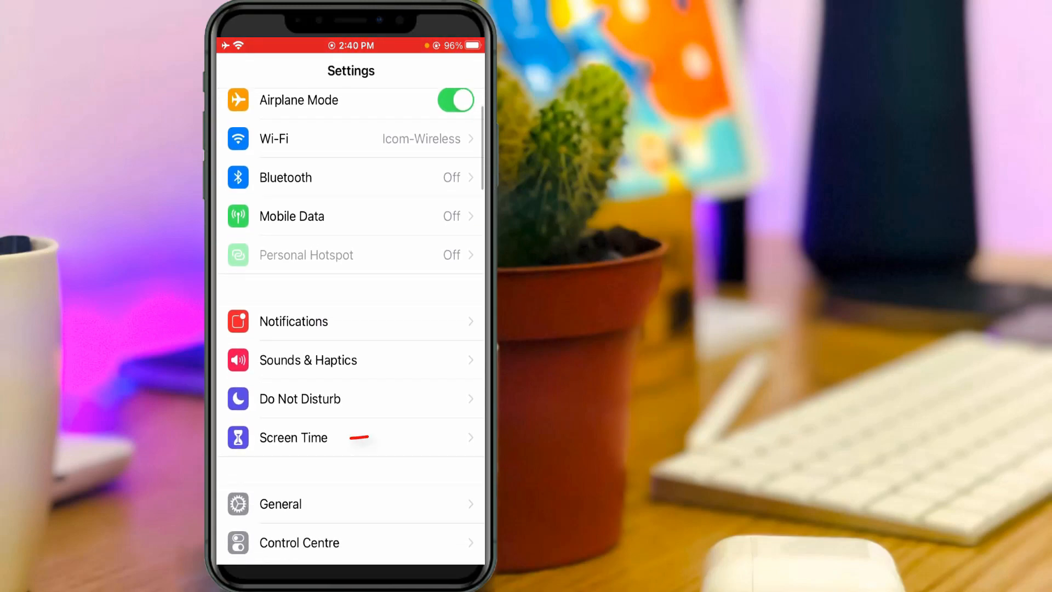
pyautogui.click(293, 437)
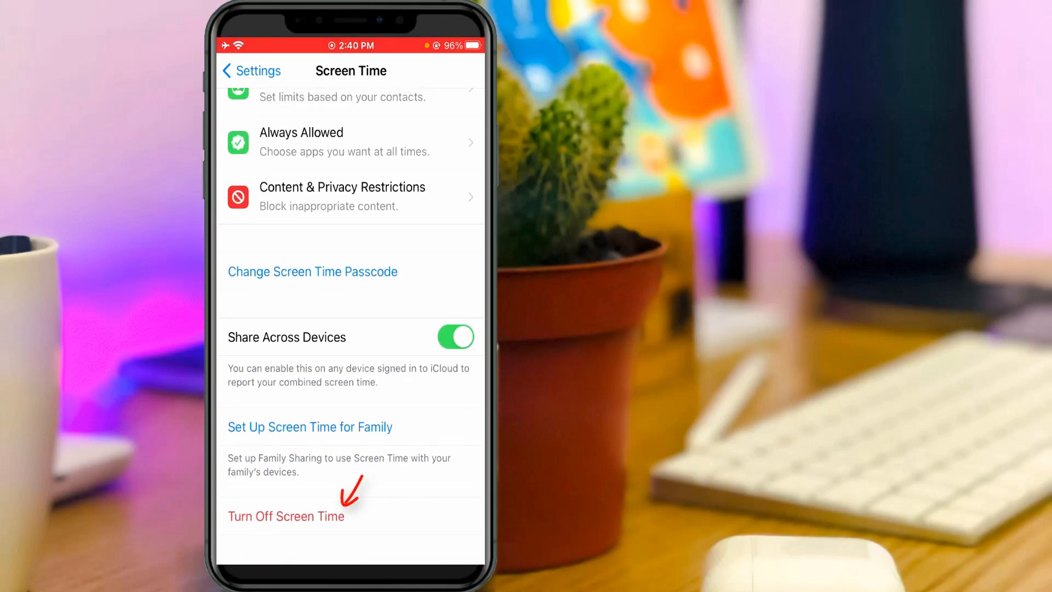
pyautogui.click(285, 516)
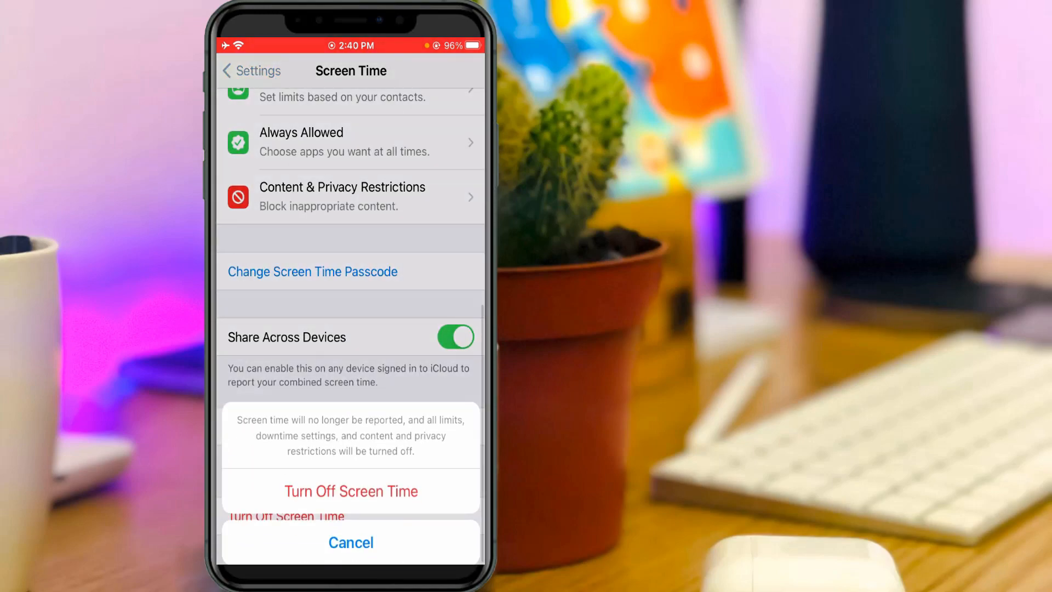
pyautogui.click(351, 491)
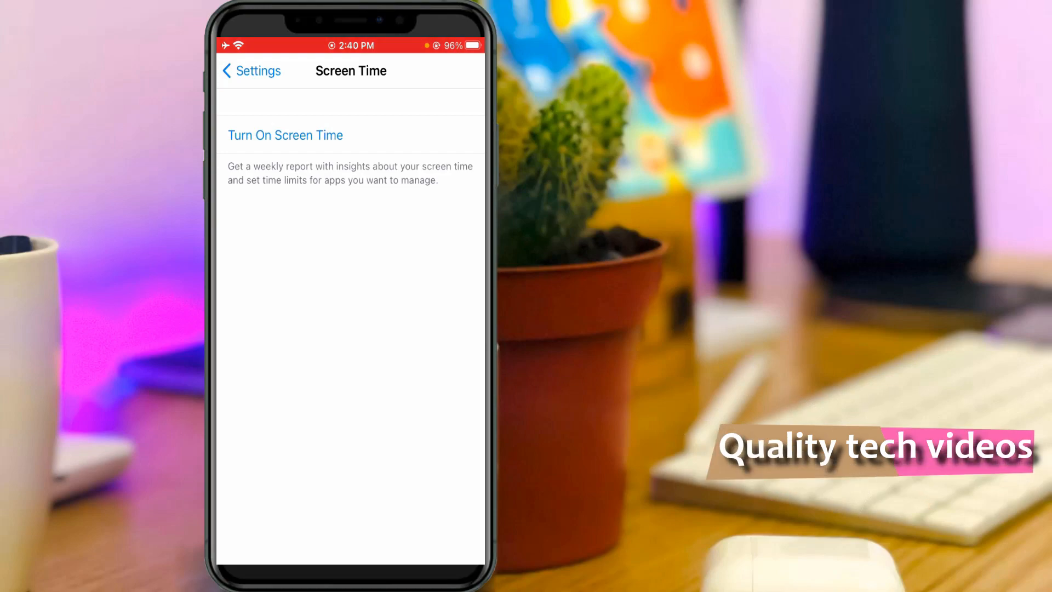
pyautogui.click(251, 70)
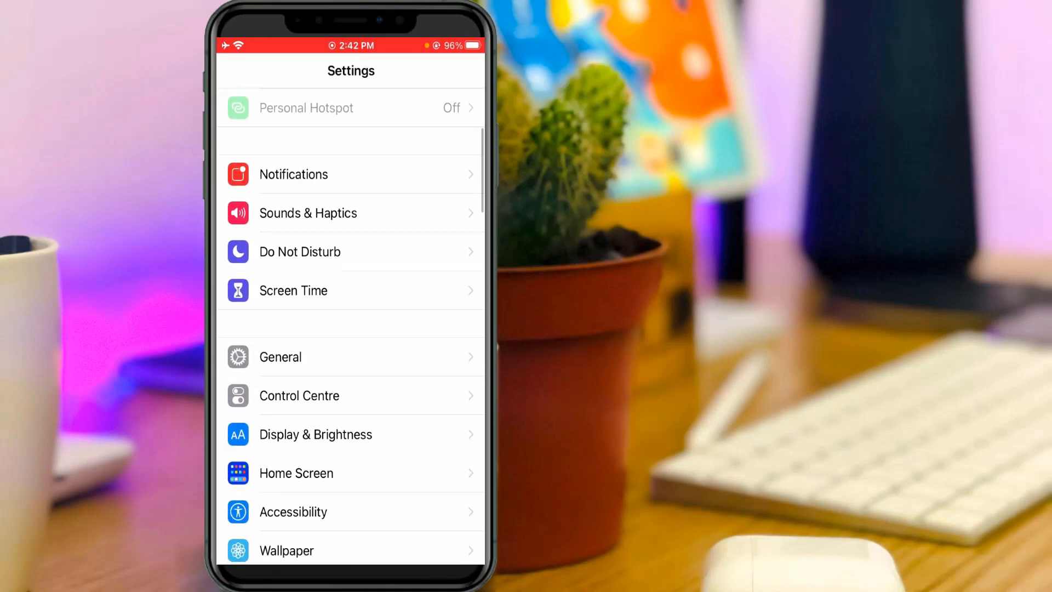
# - Check Software Update under General, confirming iOS 14.7.1 is up to date
pyautogui.click(280, 356)
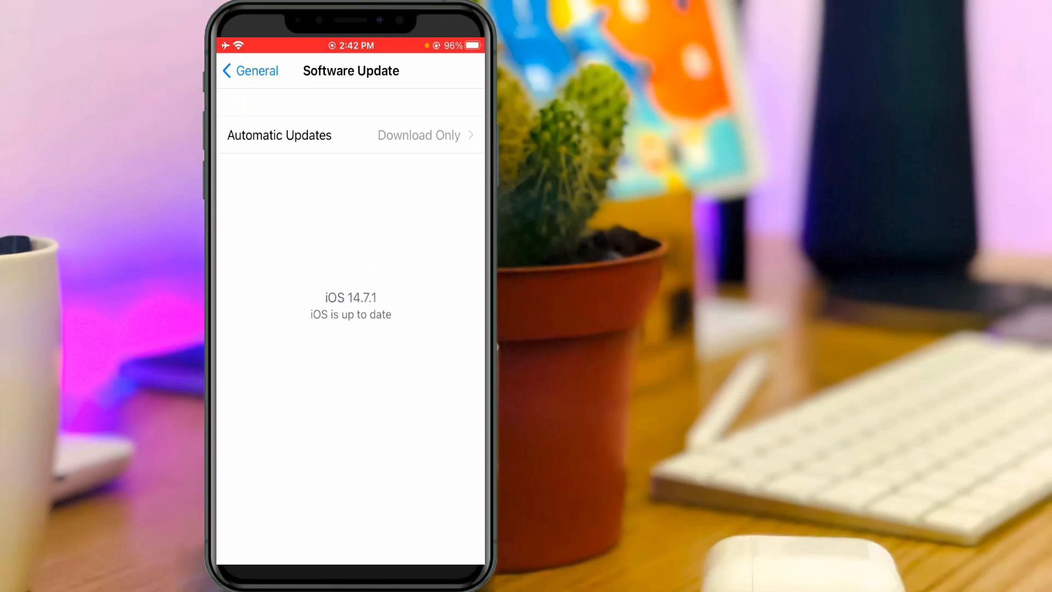
pyautogui.click(249, 70)
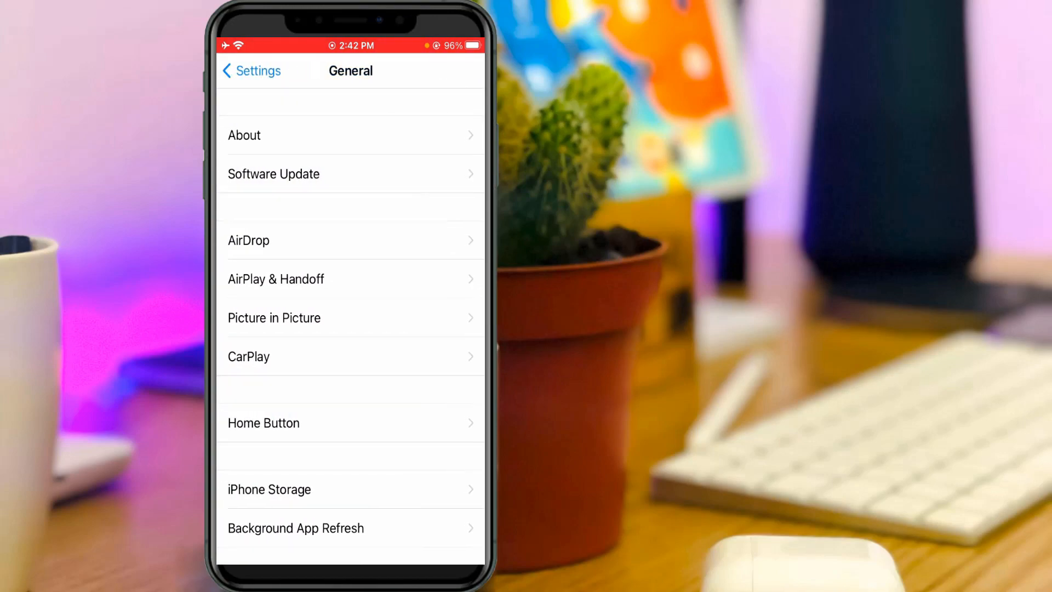
# - Start Reset All Settings from General > Reset and enter the passcode to confirm
pyautogui.scroll(-3)
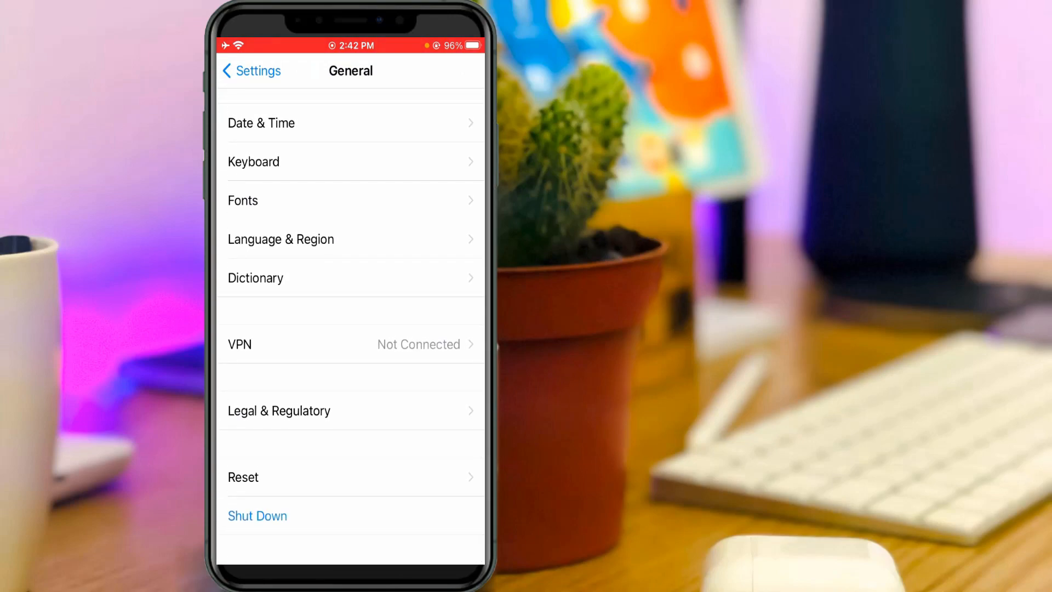
pyautogui.click(244, 476)
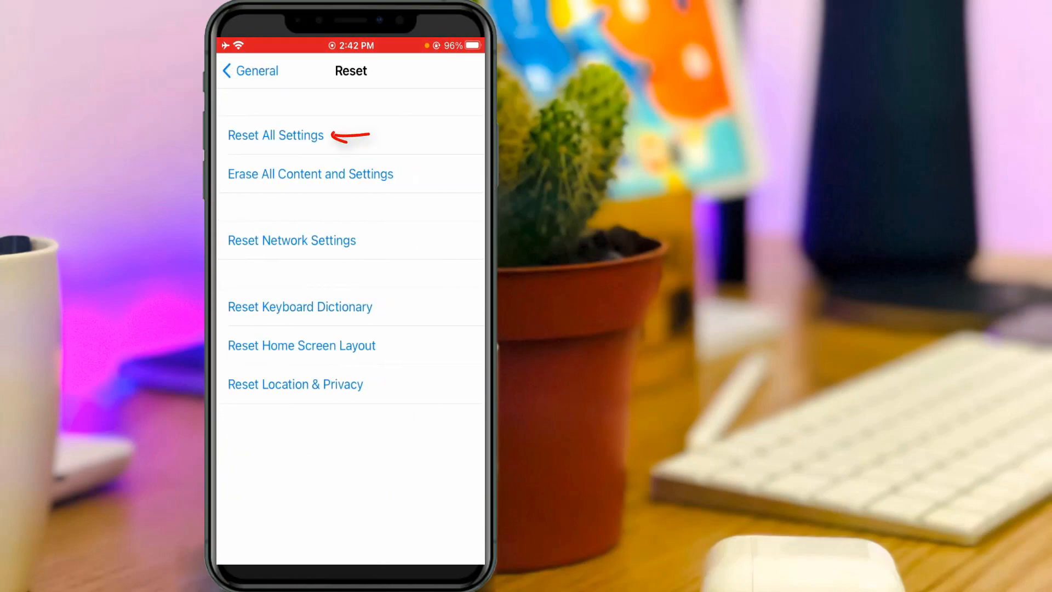
pyautogui.click(274, 135)
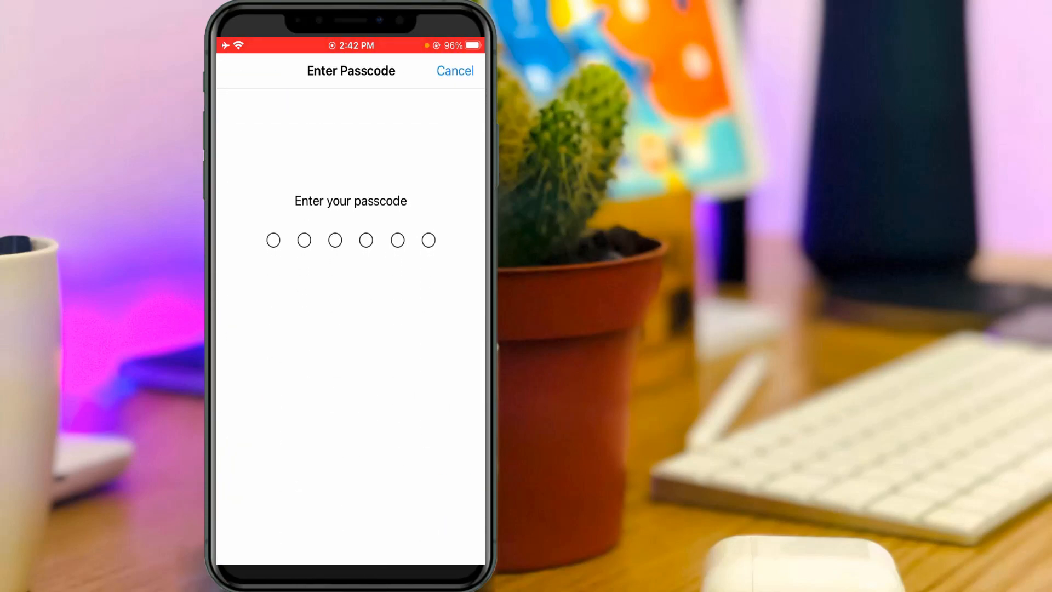
pyautogui.write('123')
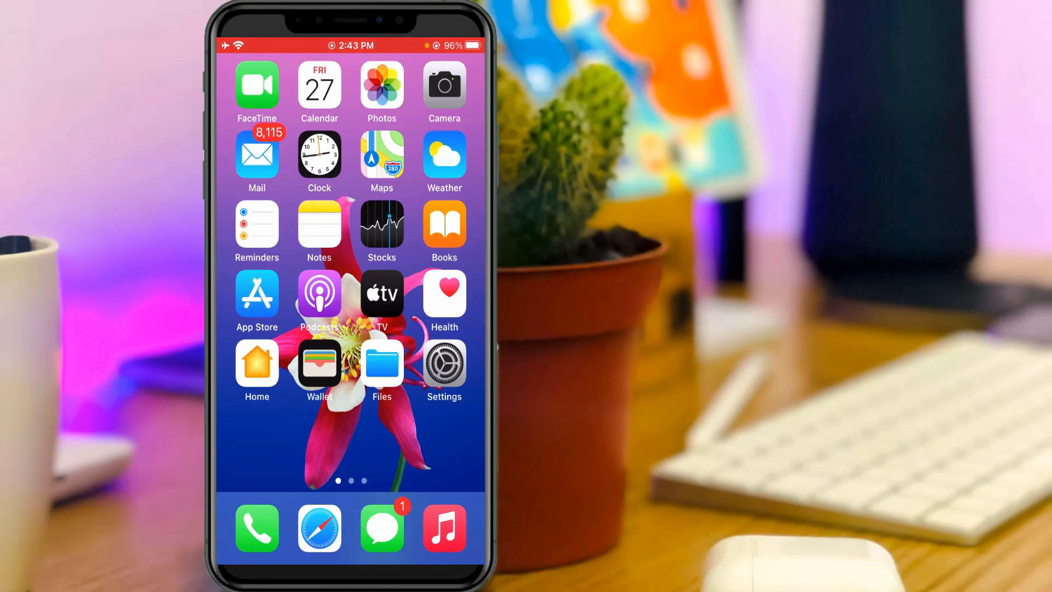
# - Switch the iMessage toggle on in the Messages settings
pyautogui.click(443, 366)
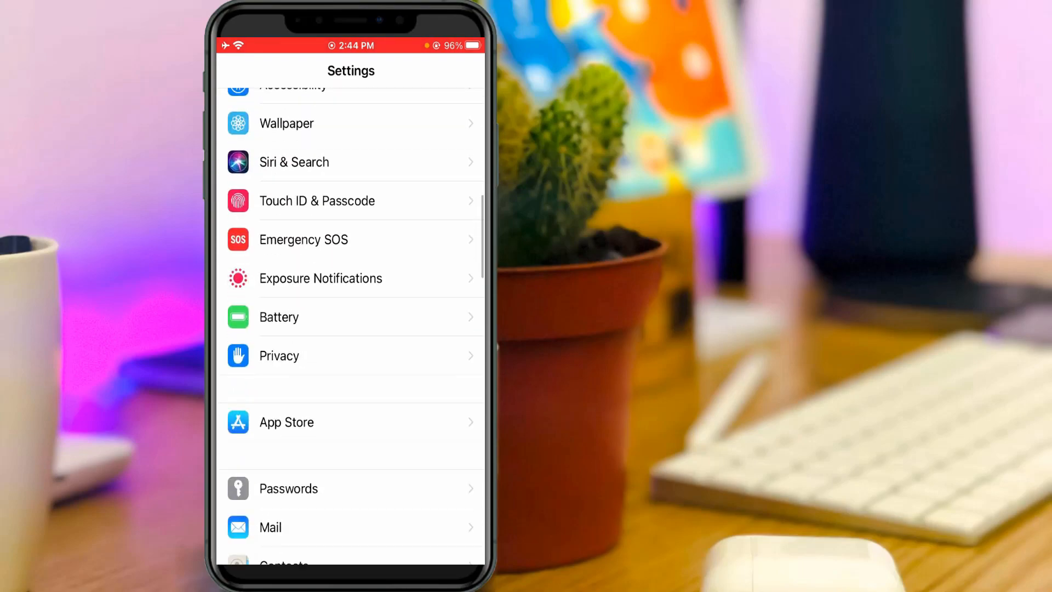
pyautogui.scroll(-3)
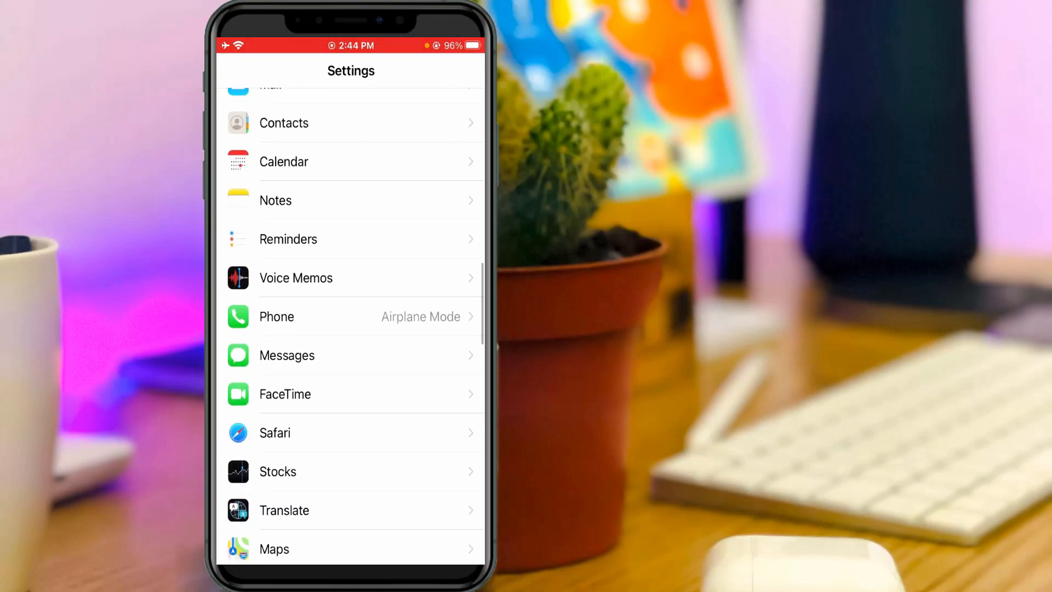
pyautogui.click(286, 355)
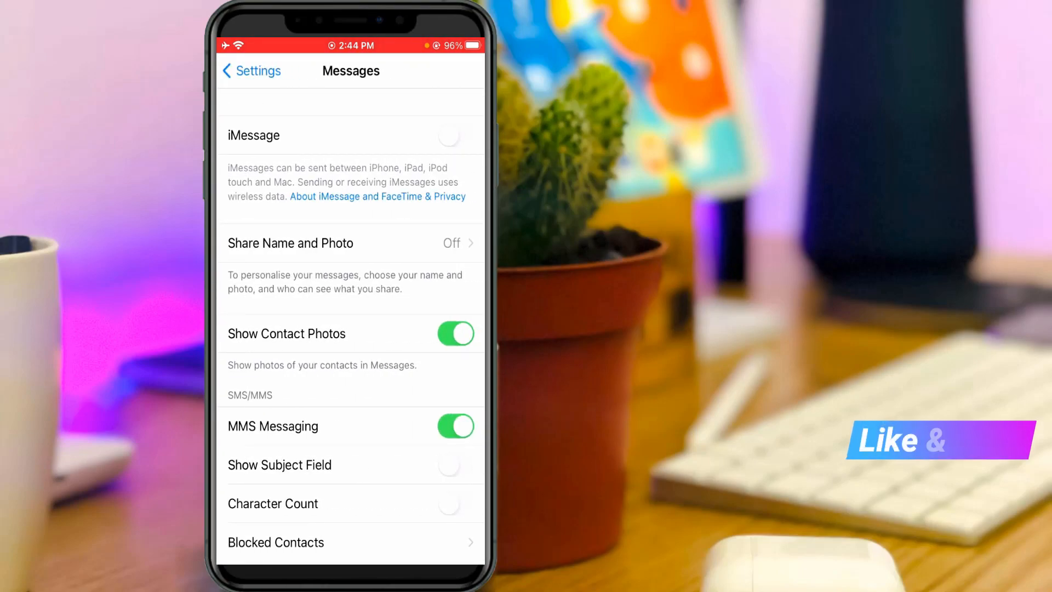
pyautogui.click(456, 135)
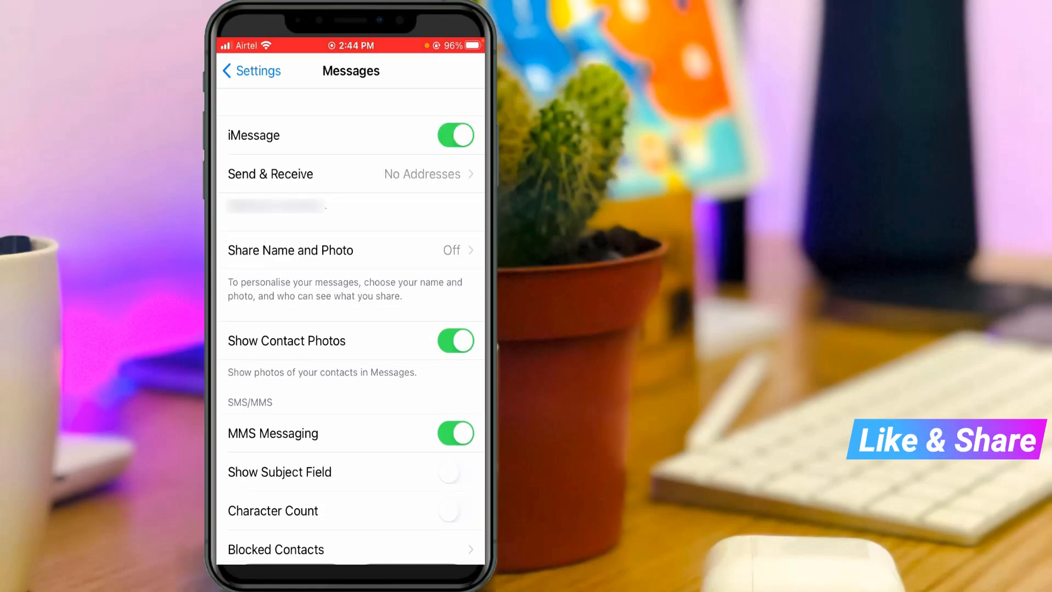